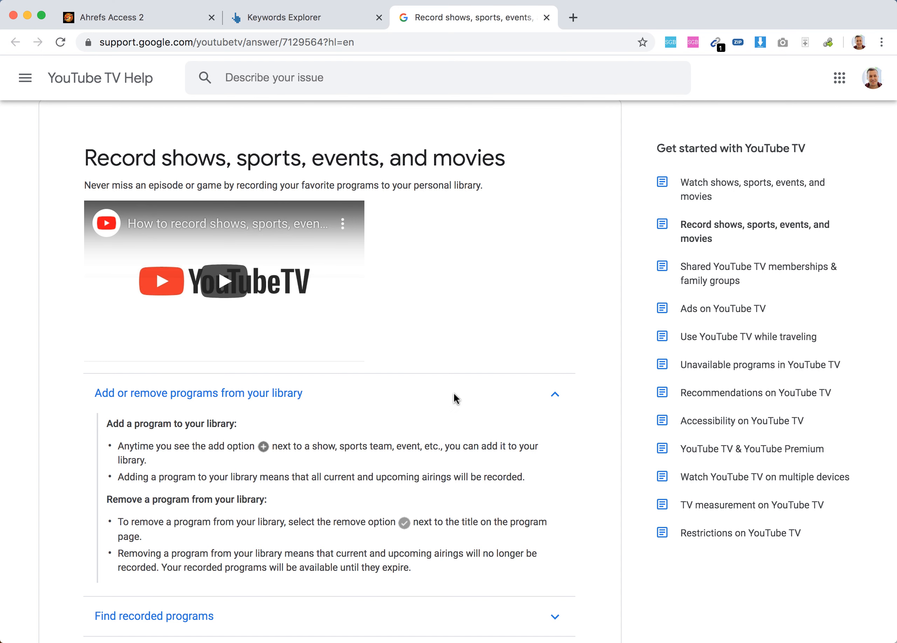
- Expand the 'Find recorded programs' section of the Record shows article
scroll(down, 3)
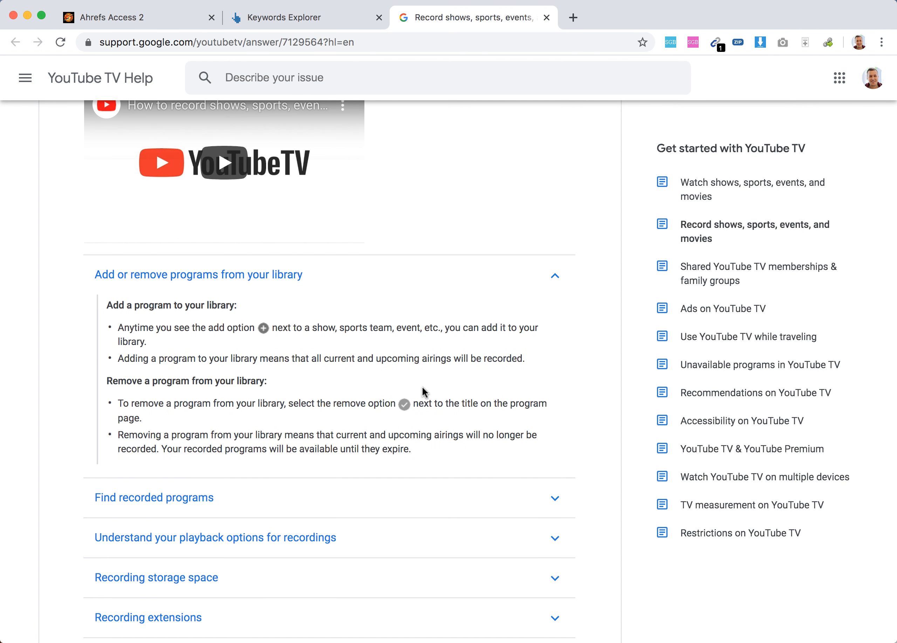
mouse_move(145, 339)
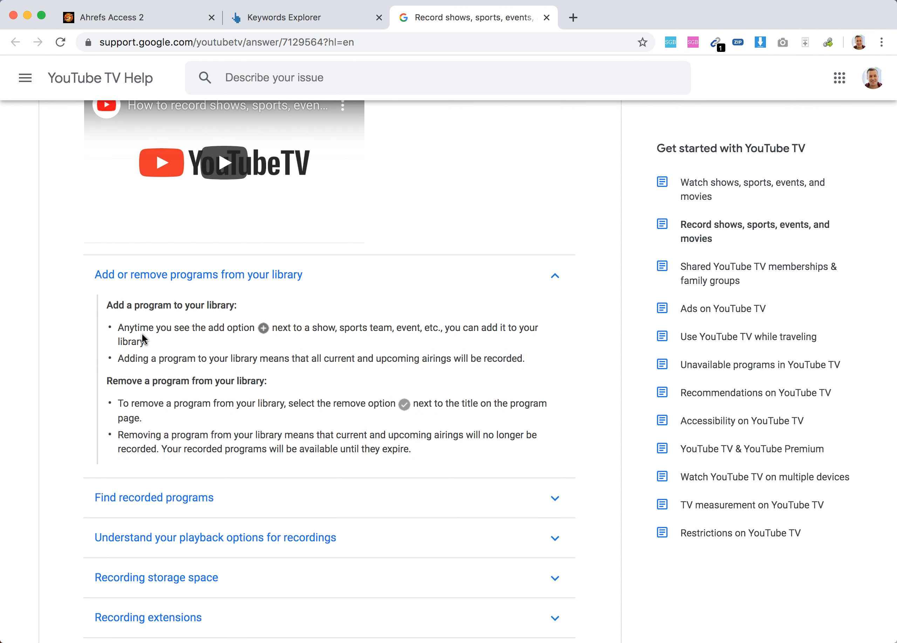
mouse_move(273, 329)
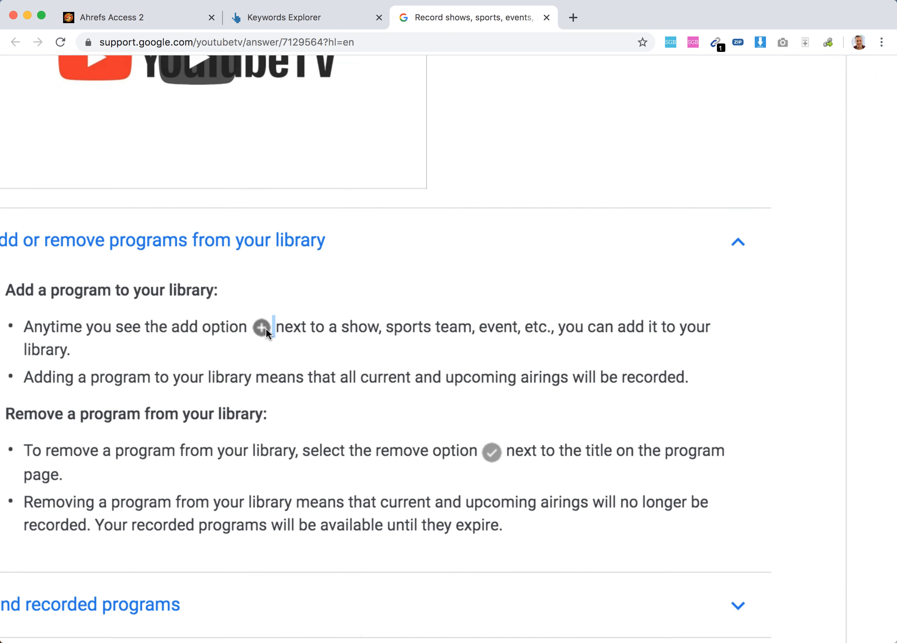
scroll(up, 3)
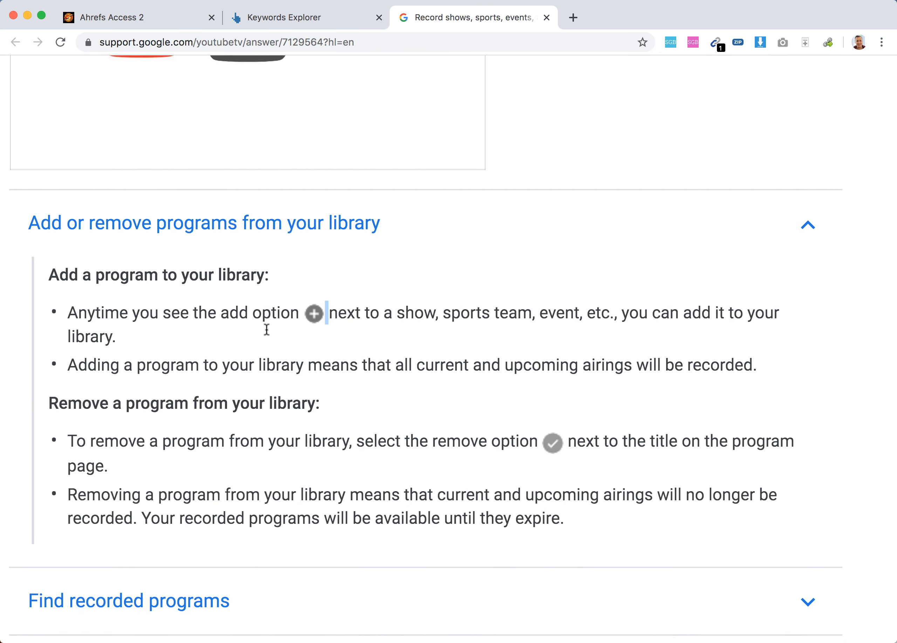
scroll(up, 3)
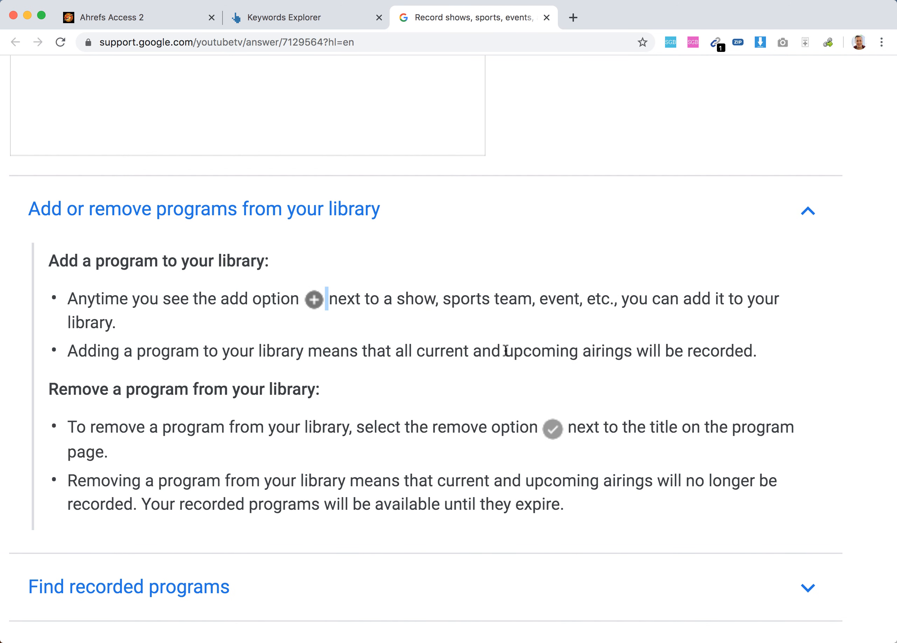
scroll(down, 3)
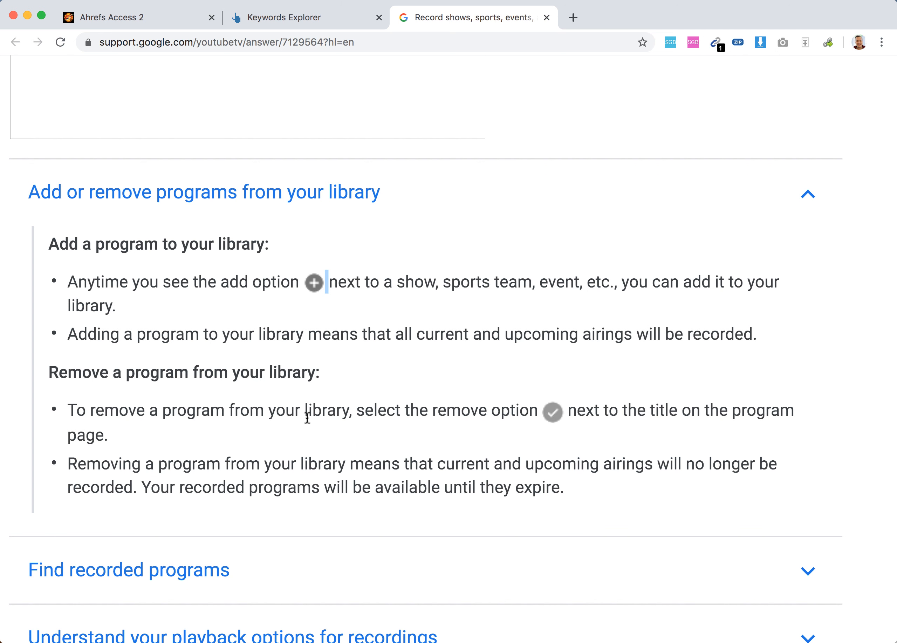
mouse_move(582, 411)
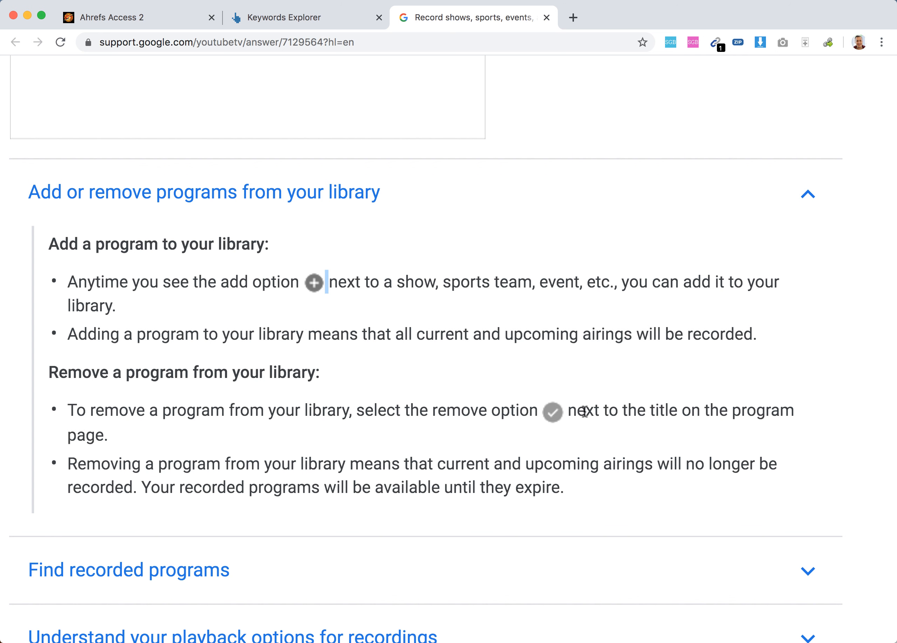
mouse_move(431, 432)
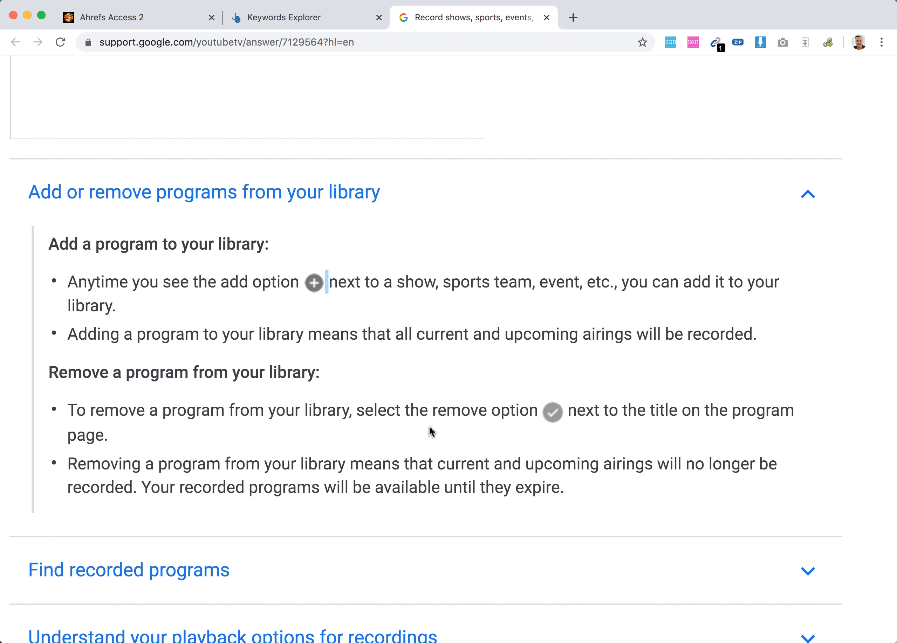
scroll(up, 3)
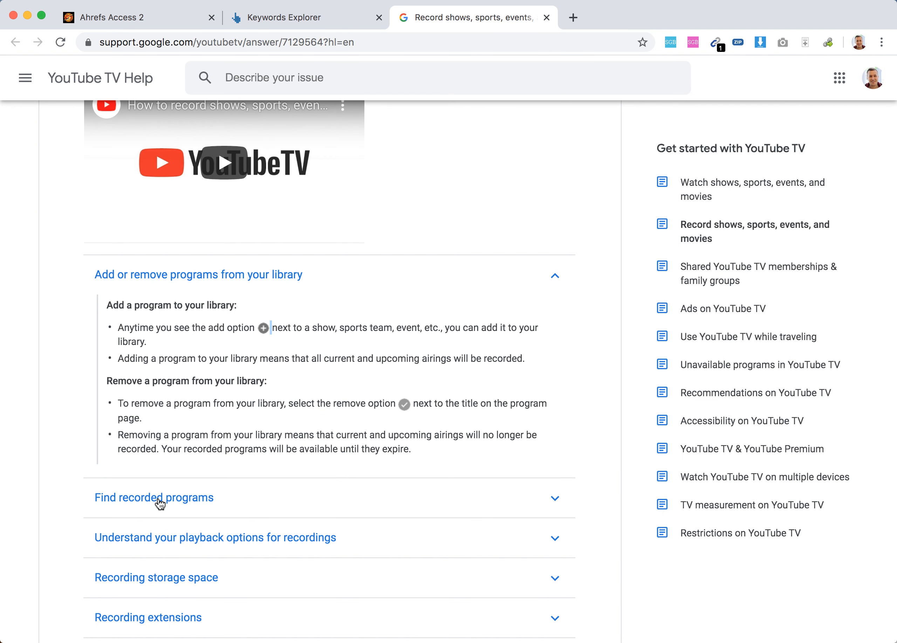
click(154, 497)
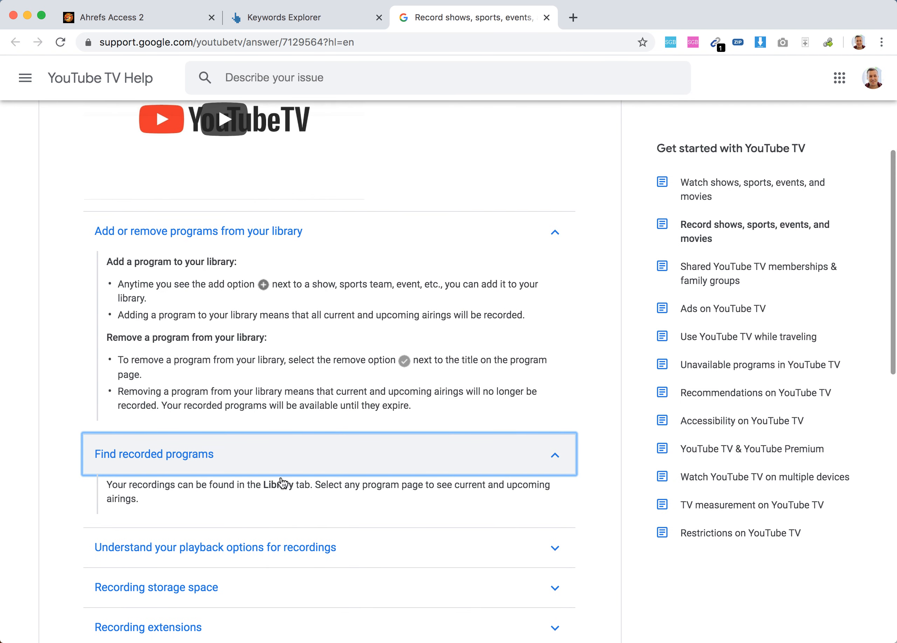
- Scroll down through the expanded sections to the notes at the end of the article
scroll(down, 3)
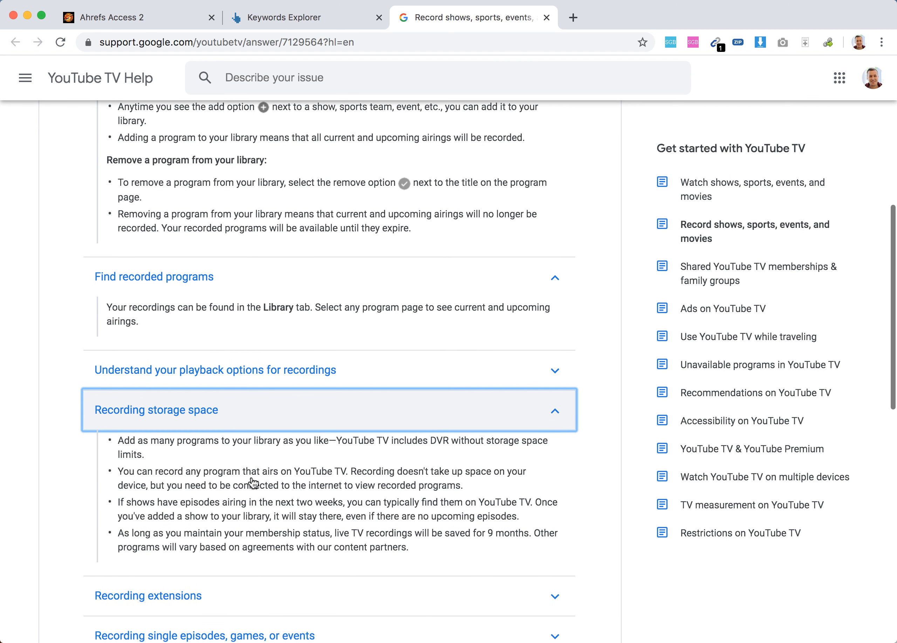
mouse_move(260, 441)
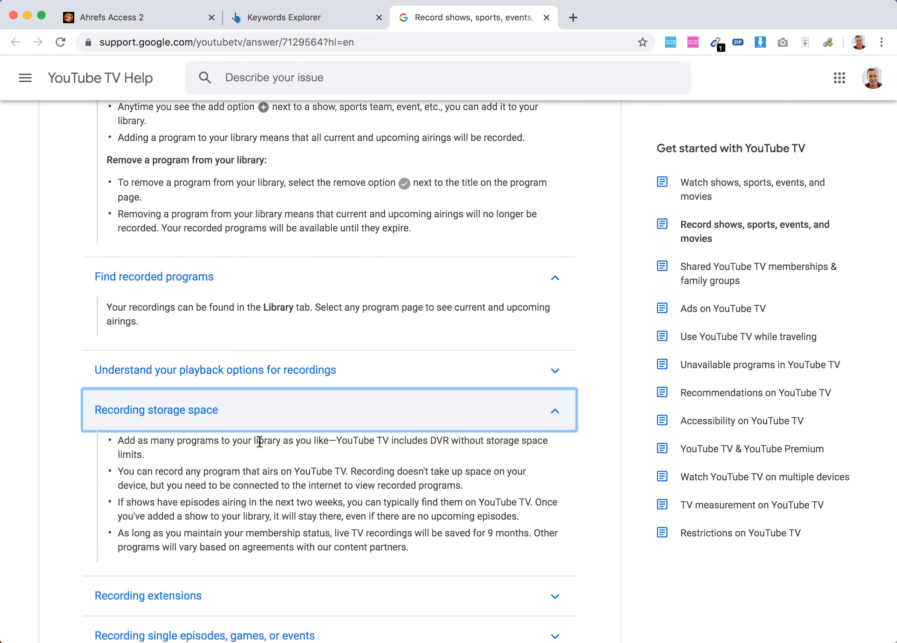
mouse_move(502, 442)
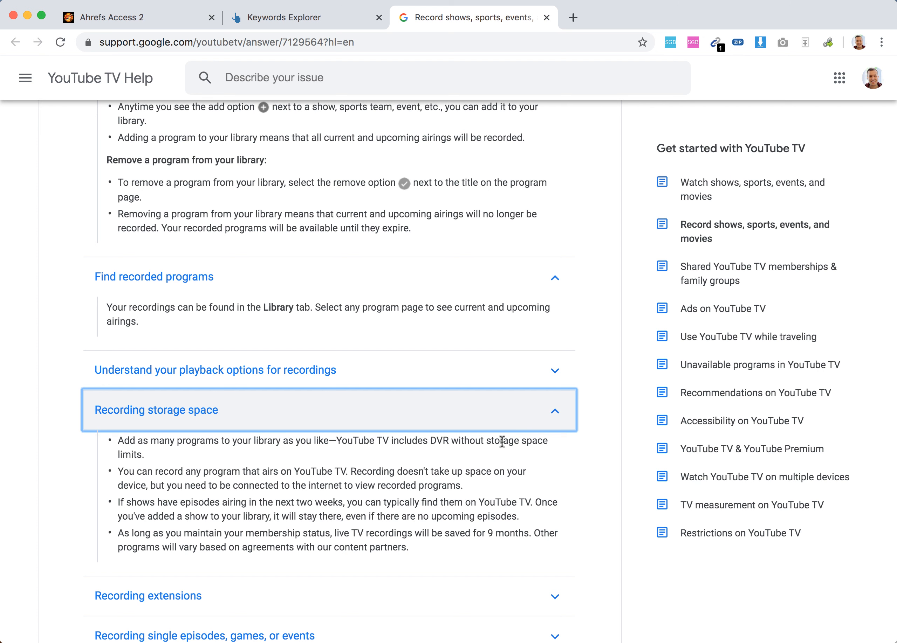
mouse_move(480, 499)
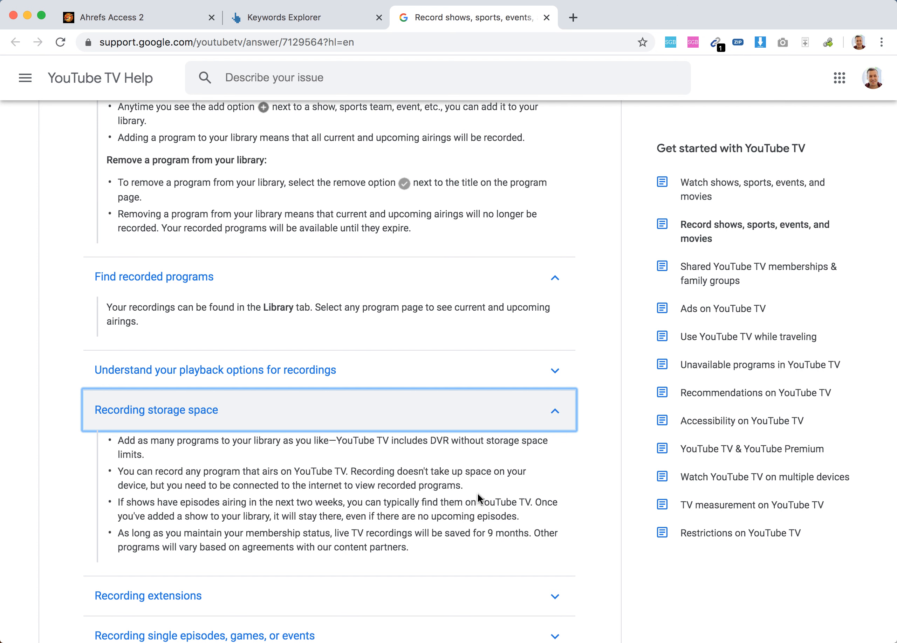
scroll(down, 3)
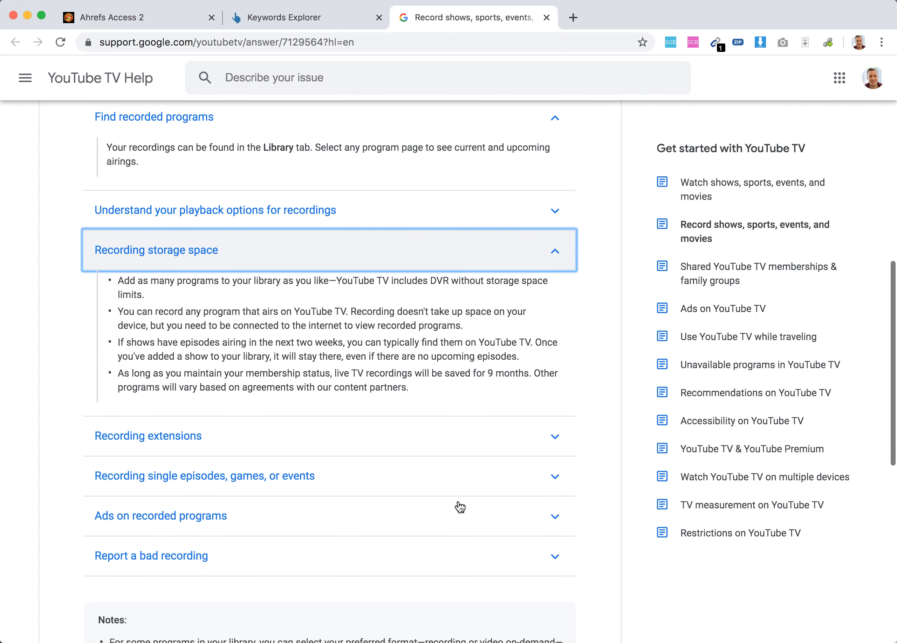
scroll(down, 3)
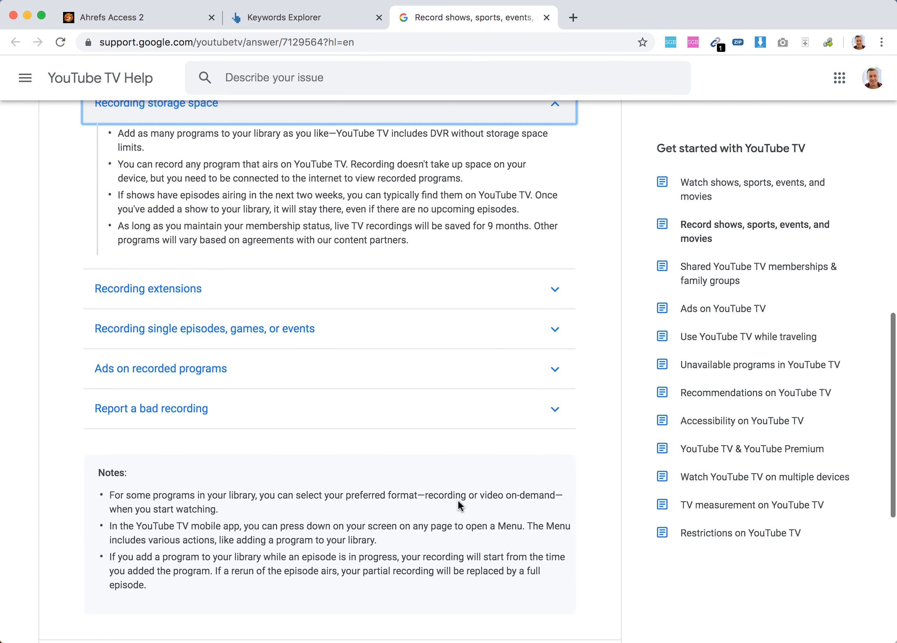